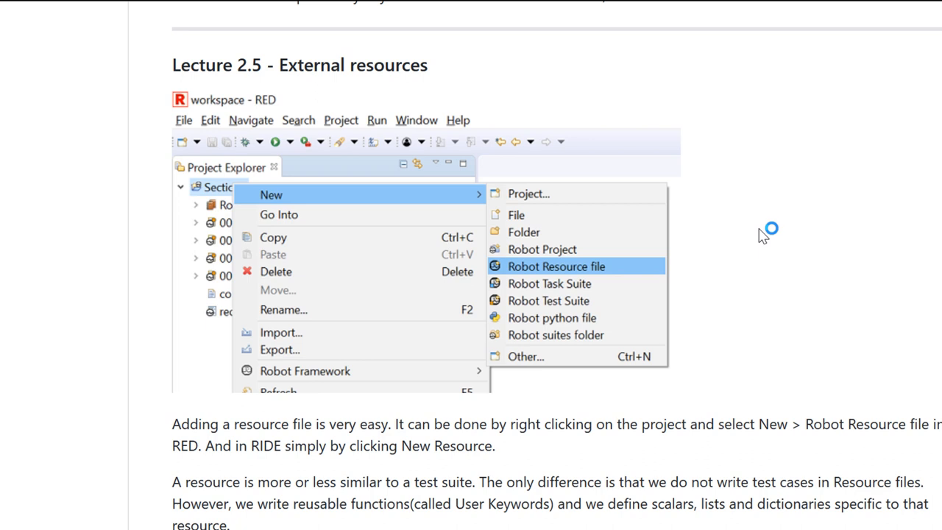
mouse_move(625, 278)
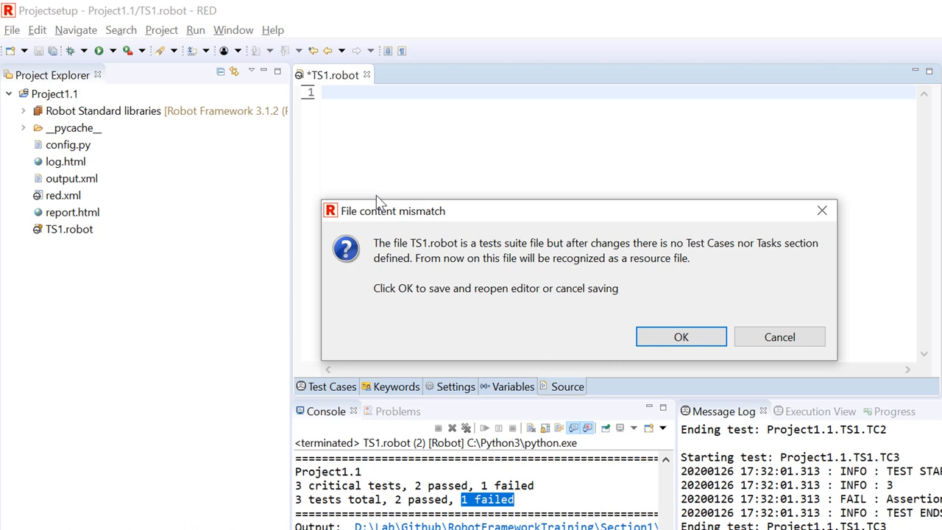
Step: Dismiss the content-mismatch warning and start TS1.robot's *** Test Cases *** section with TC1 and Keyword1
click(680, 336)
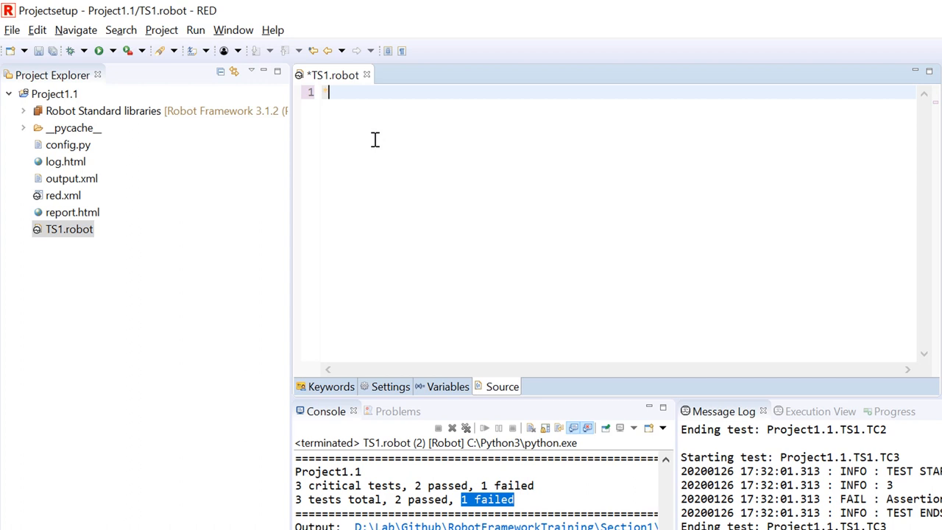
text(*** Test Cases ***)
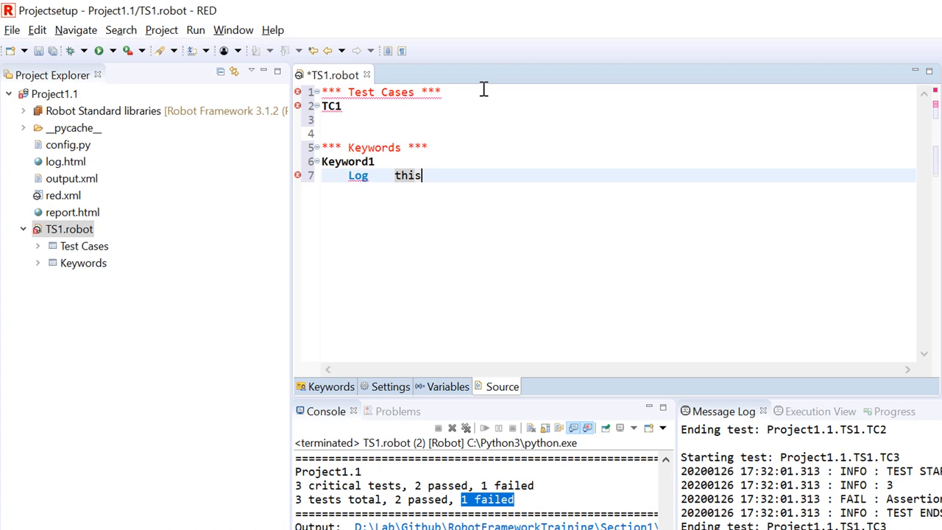
Step: Write Log messages 'this is function 1' and 'this is function 2' for Keyword1/Keyword2, and make TC1 Run keyword Keyword1
text(is function 1)
text(Log    t)
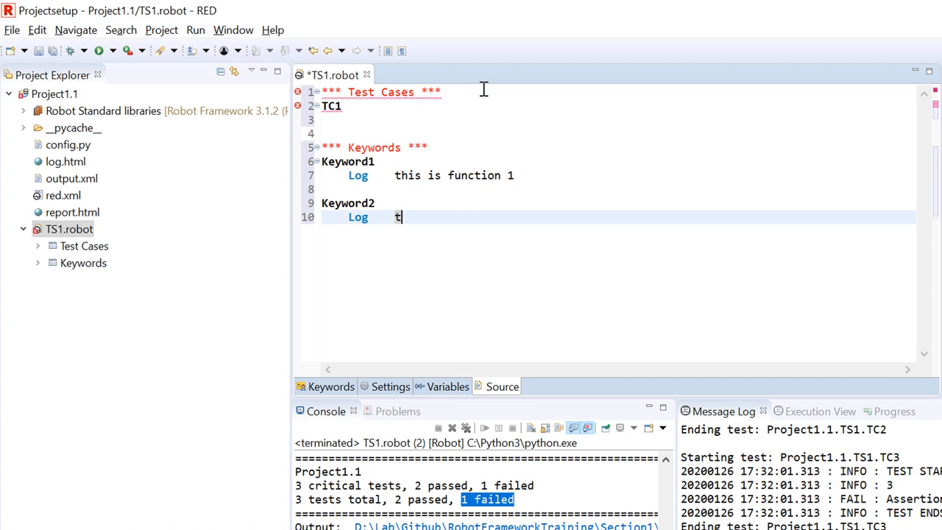
text(his is function 2)
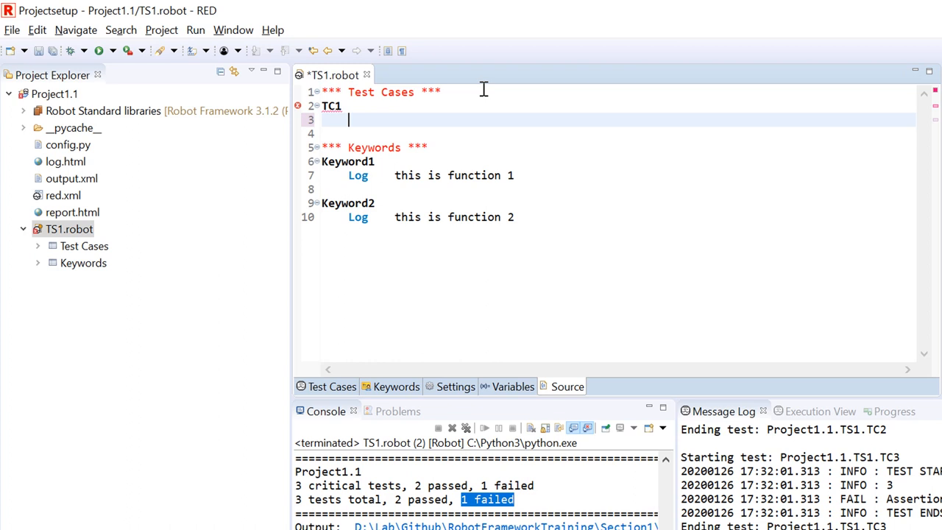
text(Keyword1)
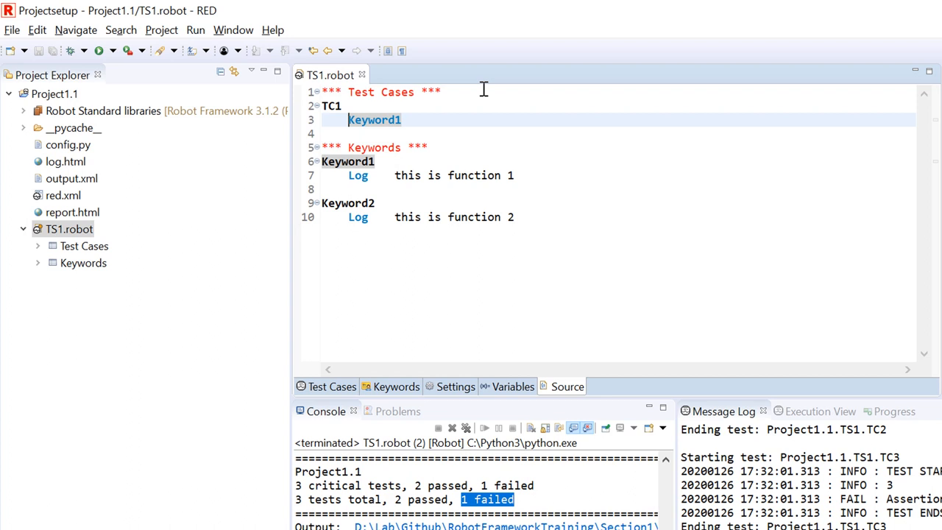
text(Run keyword)
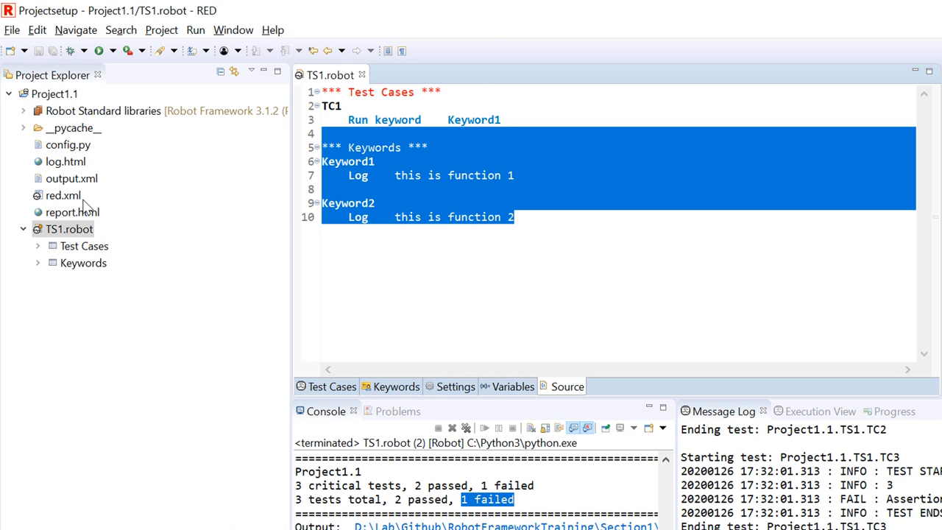
Step: Create a new Robot Test Suite named TS2 in Project1.1 from the Project Explorer
right_click(70, 230)
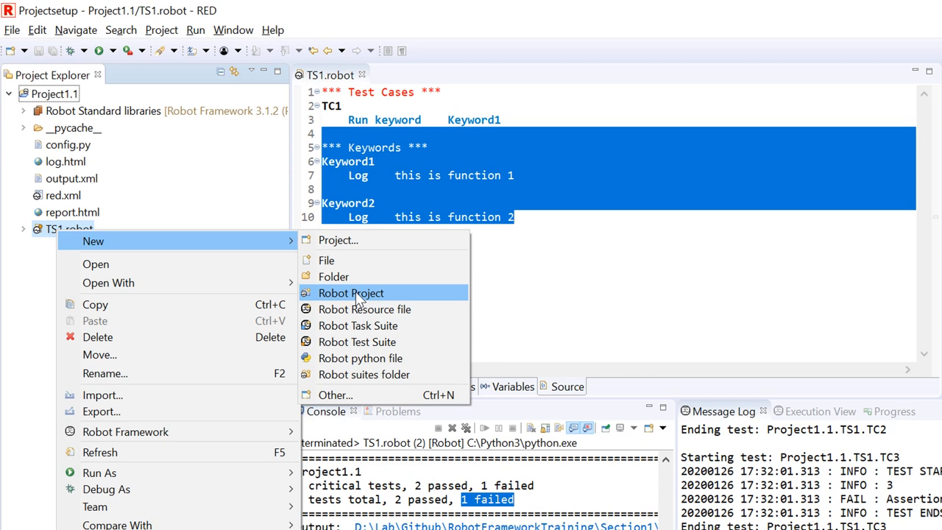
click(356, 341)
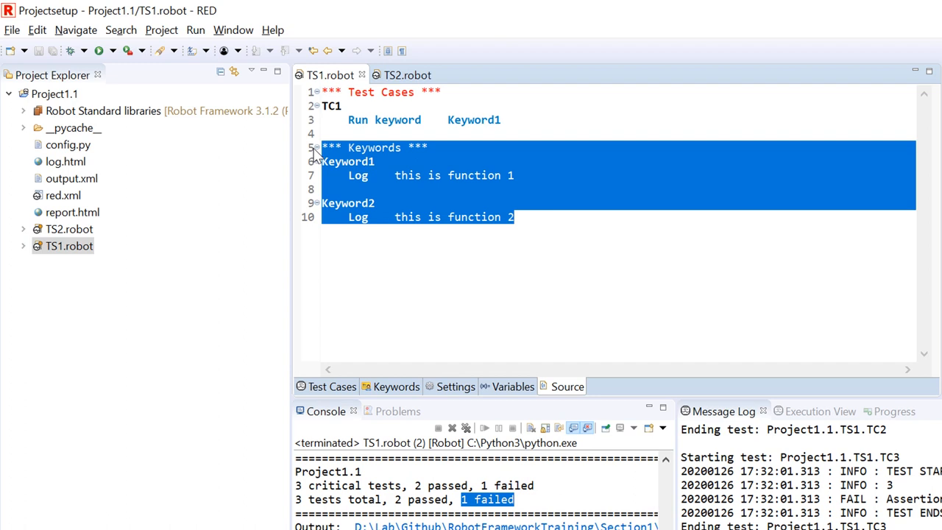
Step: Give TS2.robot test case TC2 calling Keyword2 plus copied Keyword1 and Keyword2 definitions
click(404, 74)
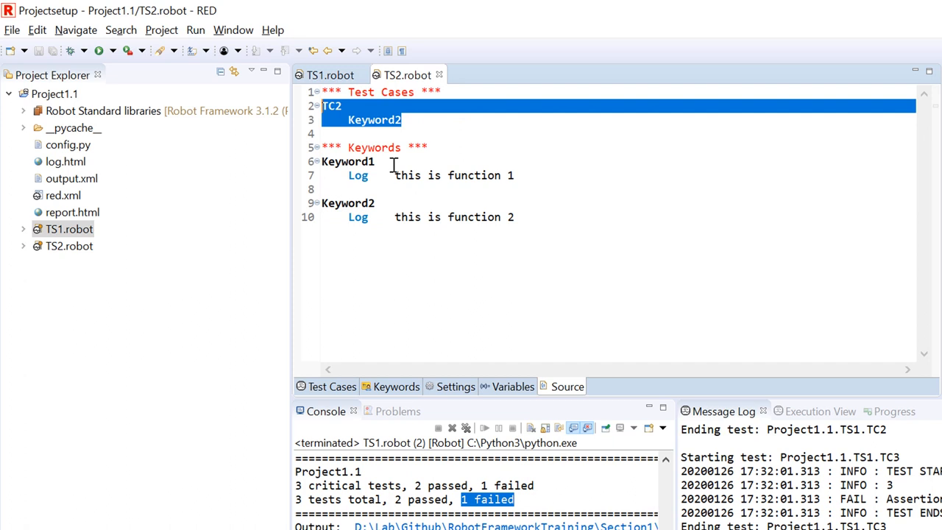
click(71, 230)
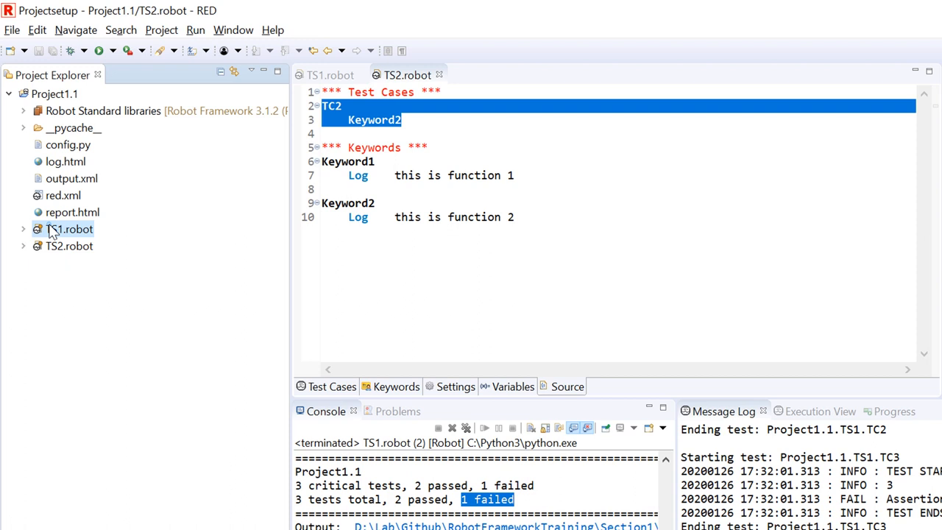
right_click(71, 229)
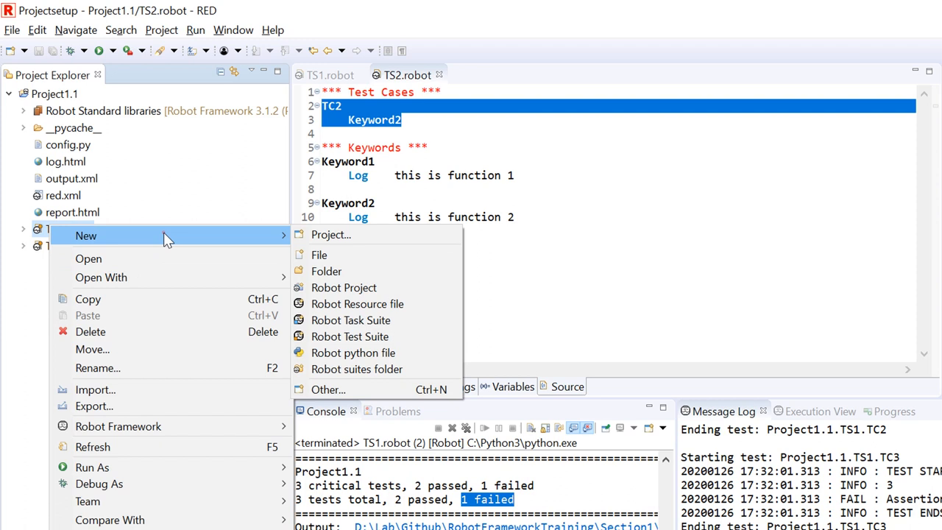
Step: Create a Robot Resource file named UserKeywords and paste the Keyword1 and Keyword2 definitions into it
click(356, 303)
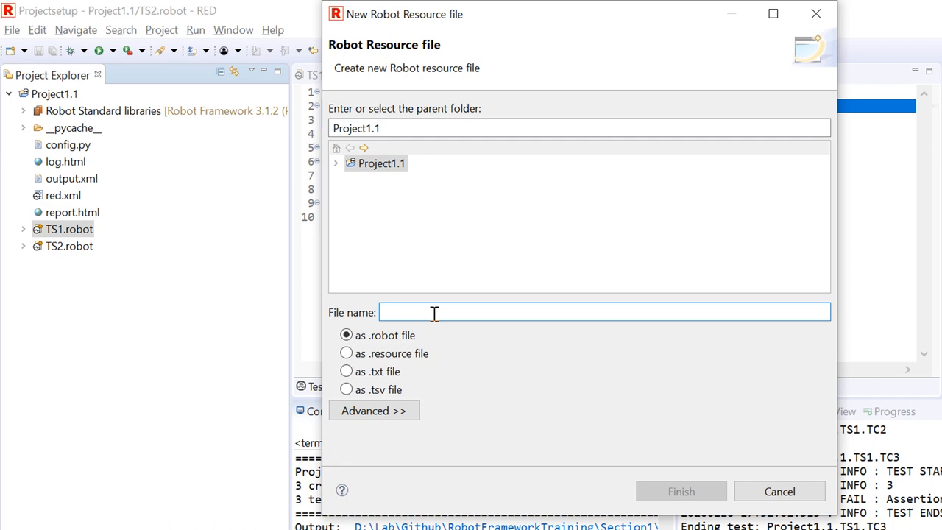
text(UserKeywords)
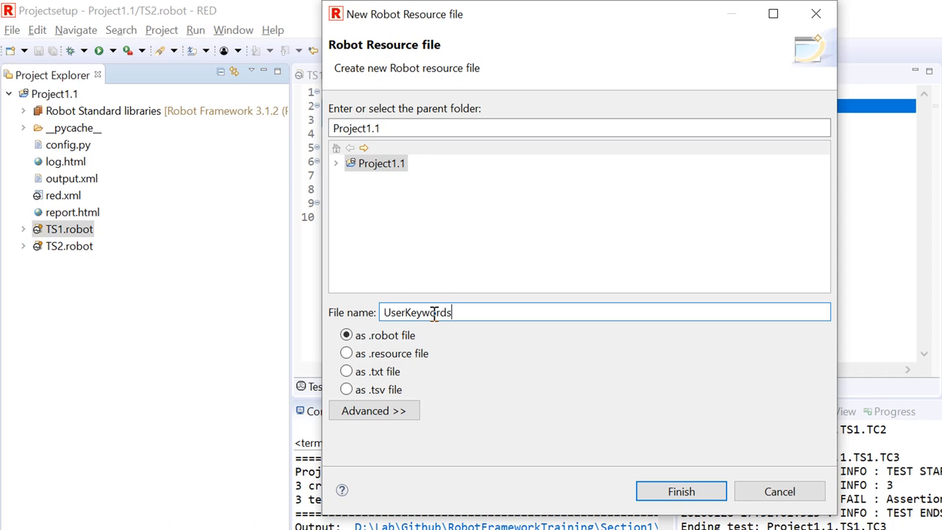
click(680, 492)
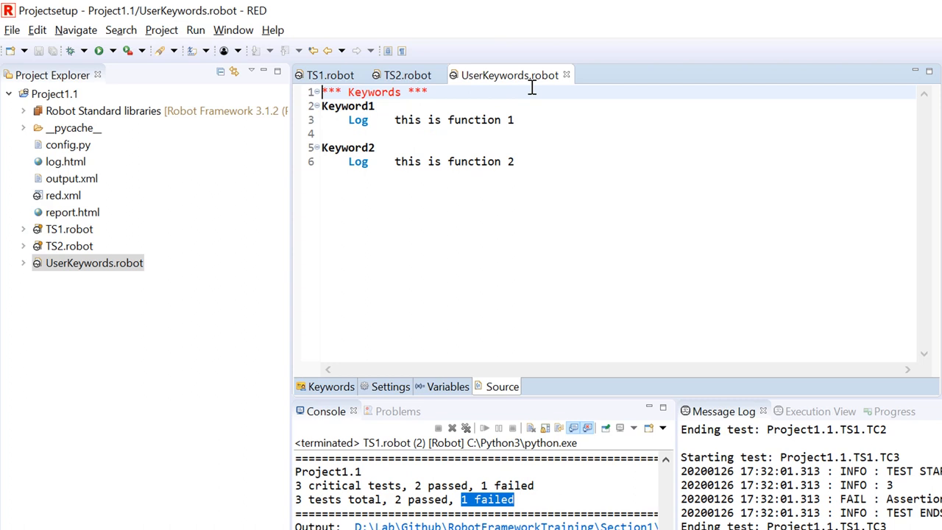
Step: Add *** Settings *** importing Resource UserKeywords.robot to TS2.robot, remove its Keywords section and save
click(406, 73)
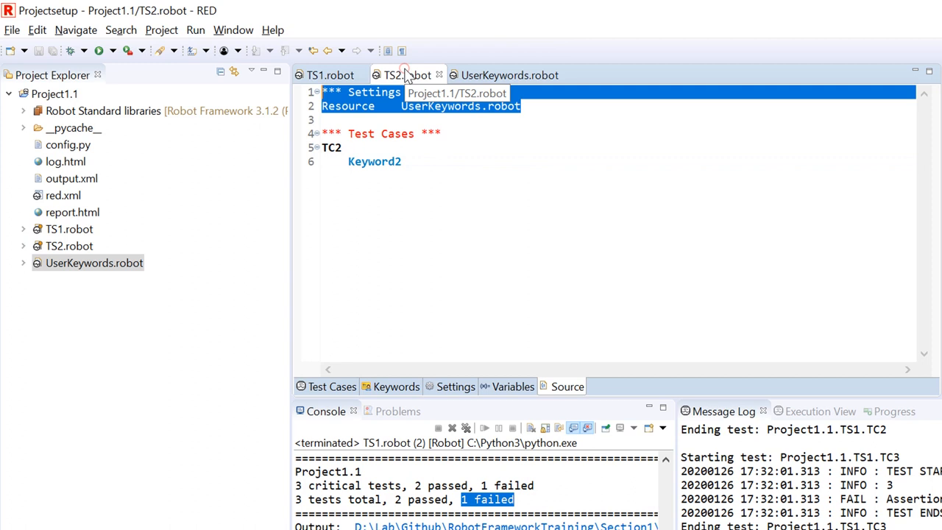
click(330, 74)
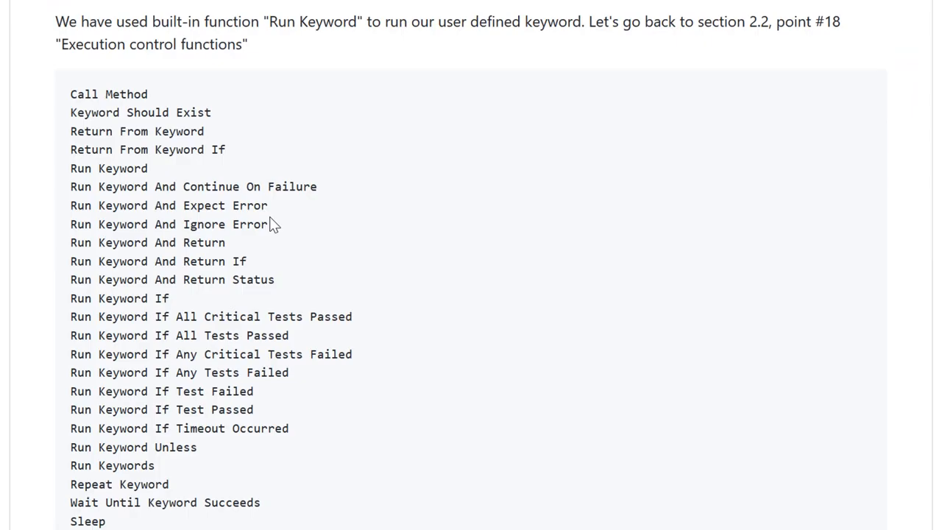
mouse_move(247, 253)
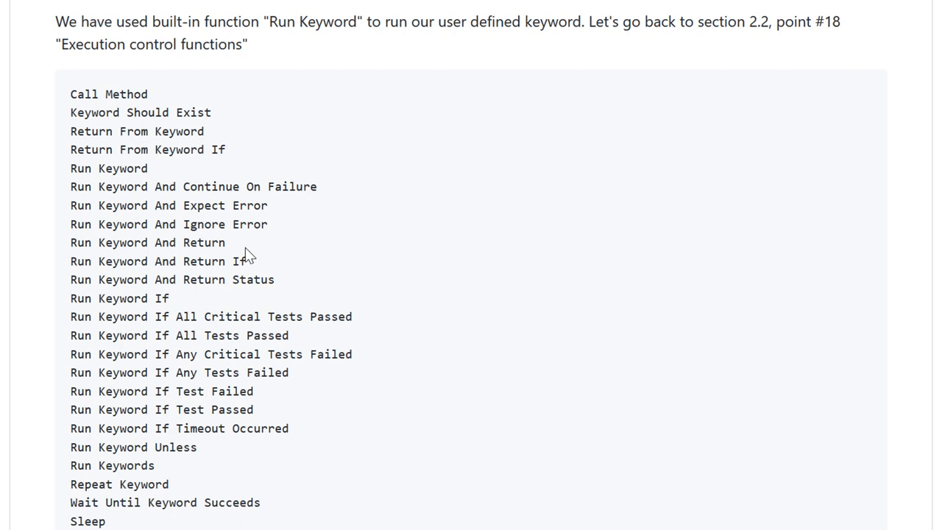
mouse_move(302, 377)
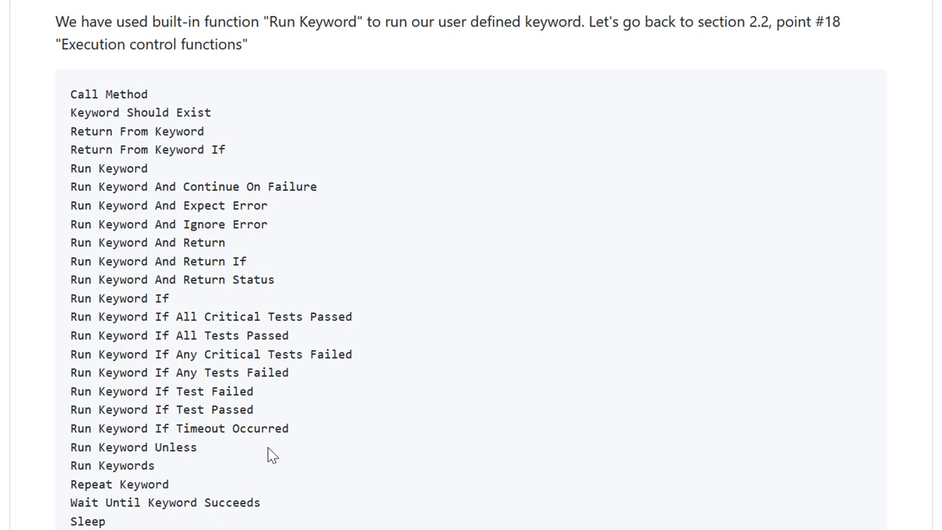
mouse_move(154, 524)
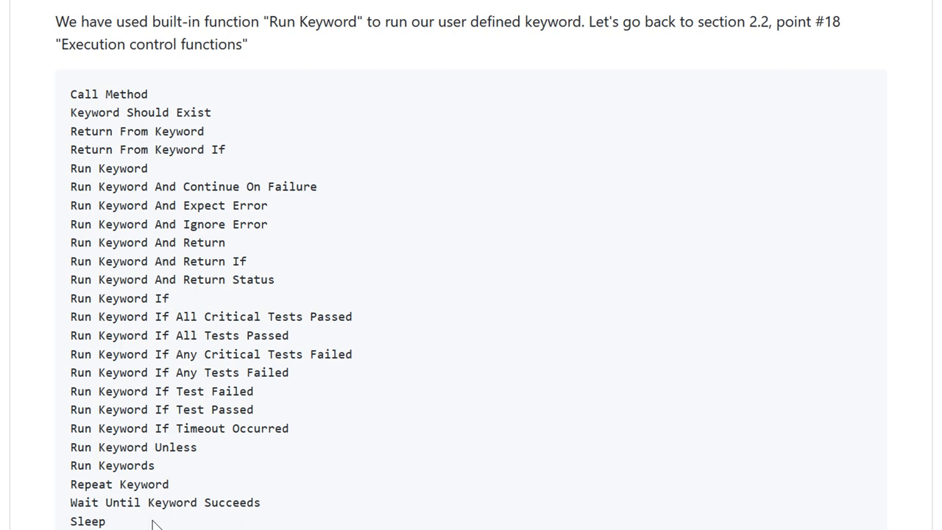
scroll(down, 3)
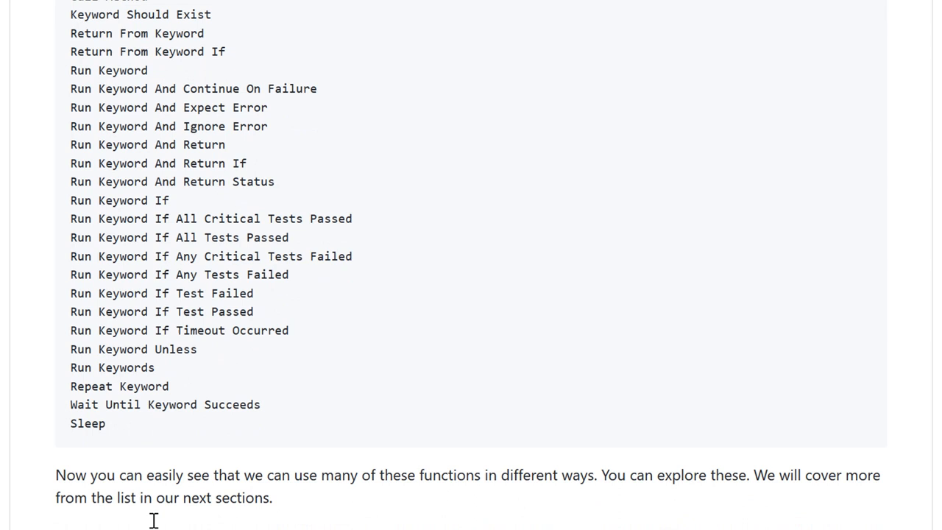